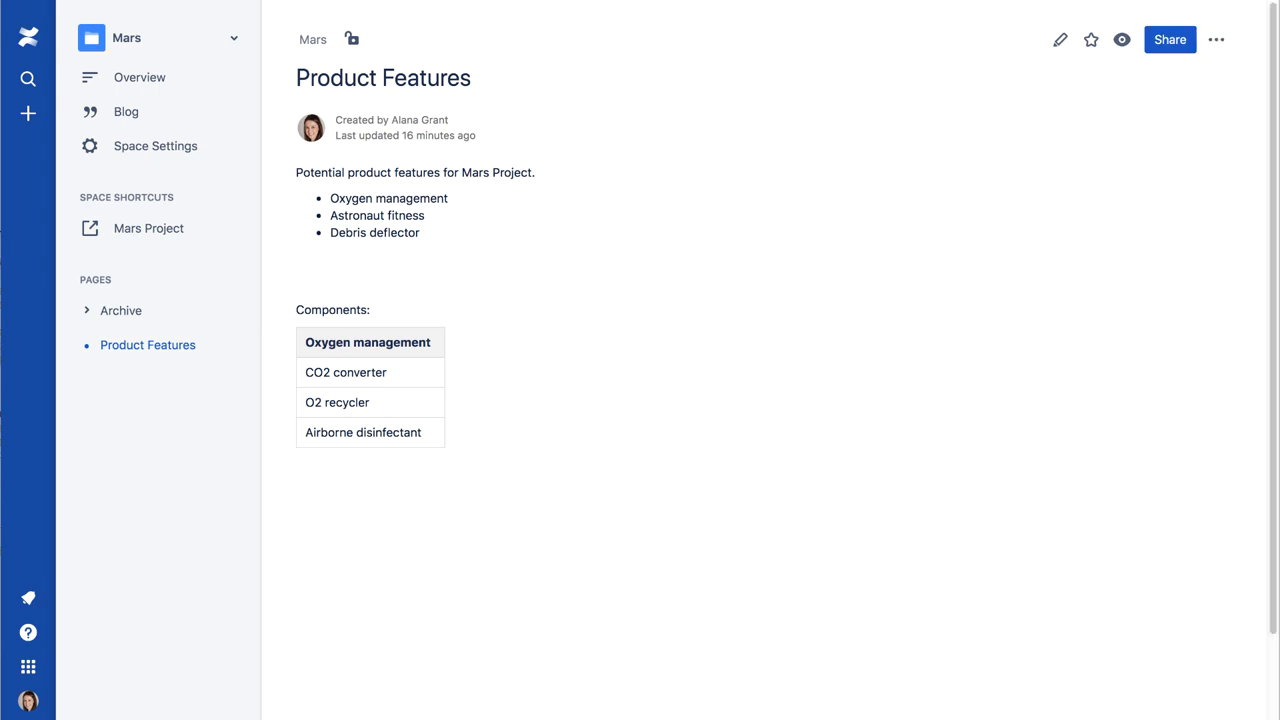
pyautogui.moveTo(1056, 40)
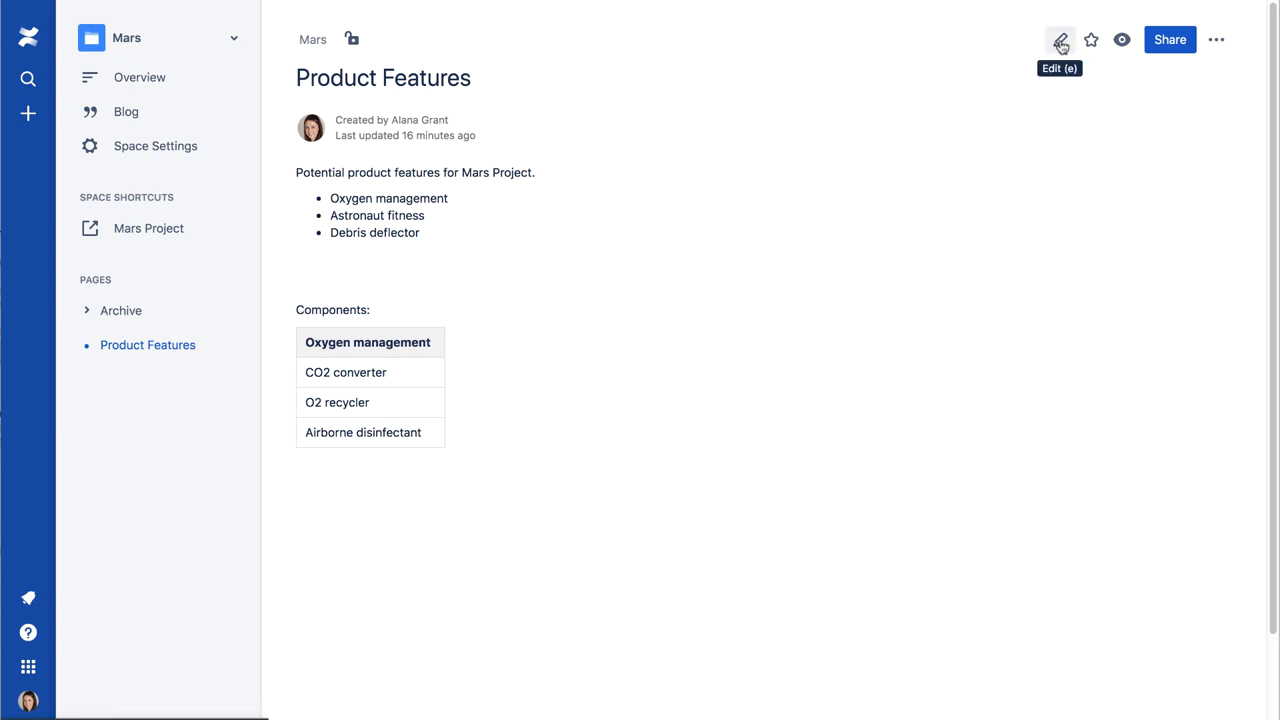
# Edit the Product Features page and bring up the Insert JIRA Issue/Filter dialog
pyautogui.click(1056, 40)
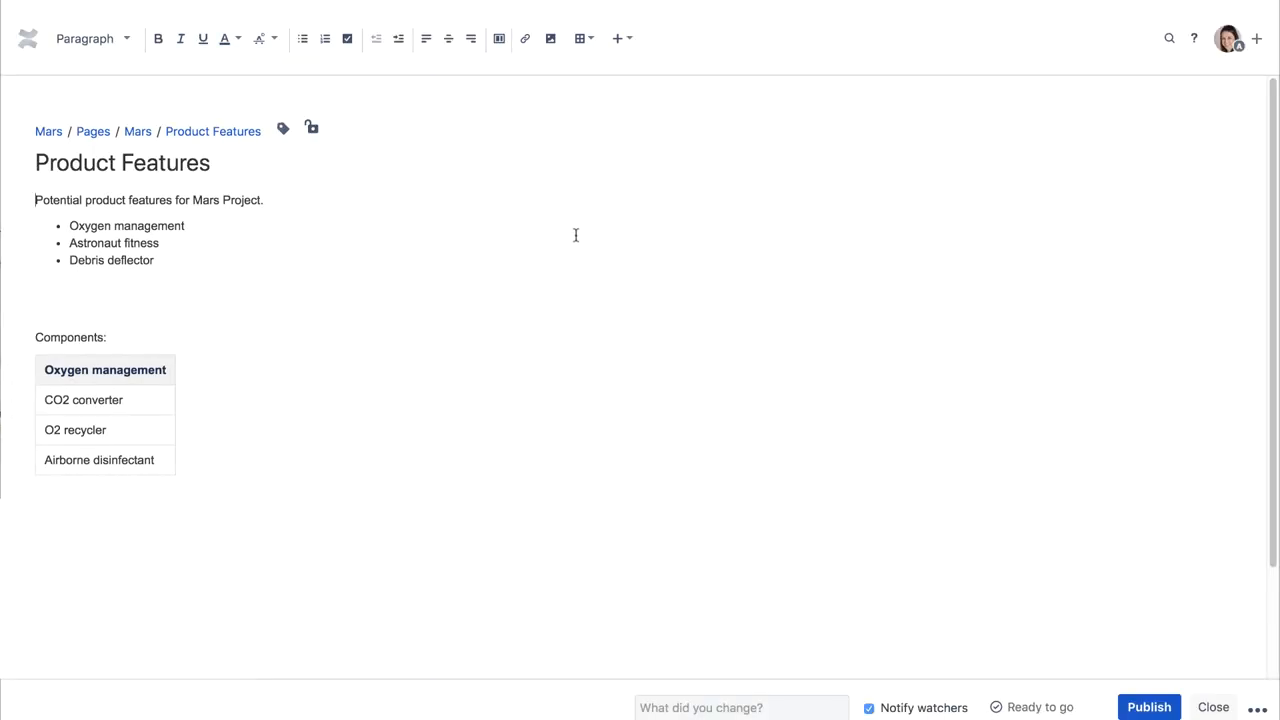
pyautogui.moveTo(640, 40)
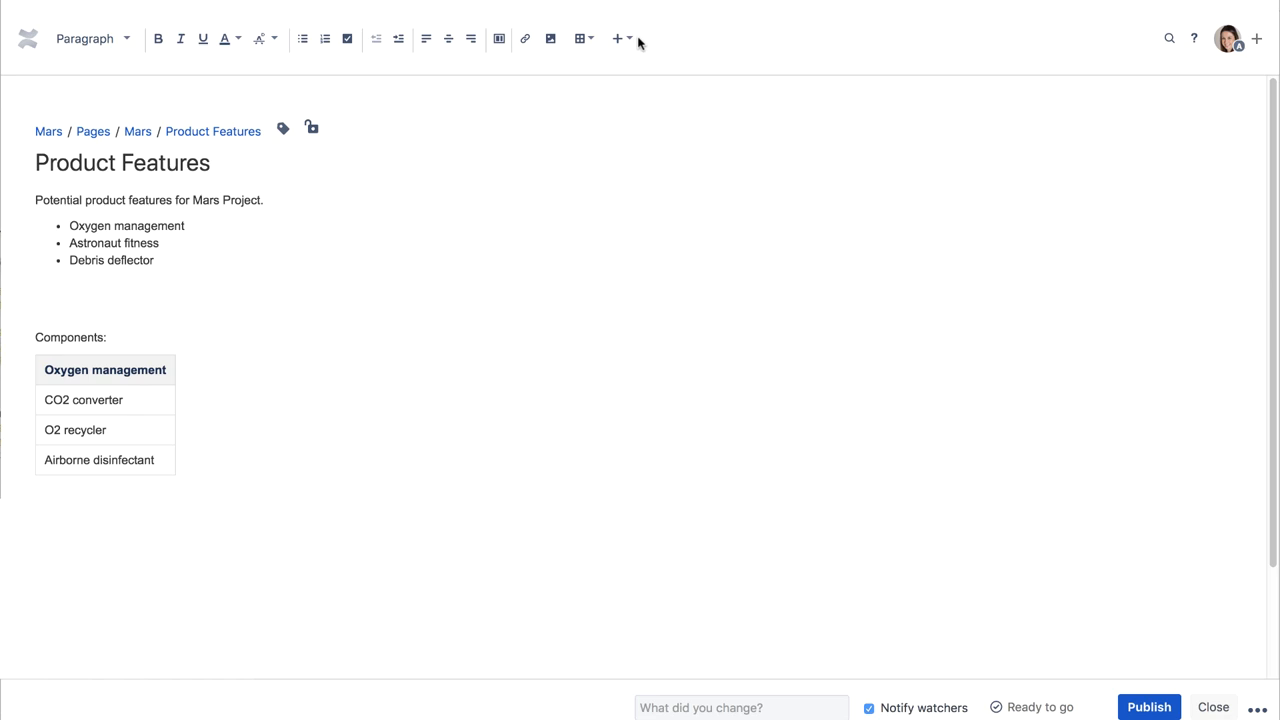
pyautogui.click(616, 38)
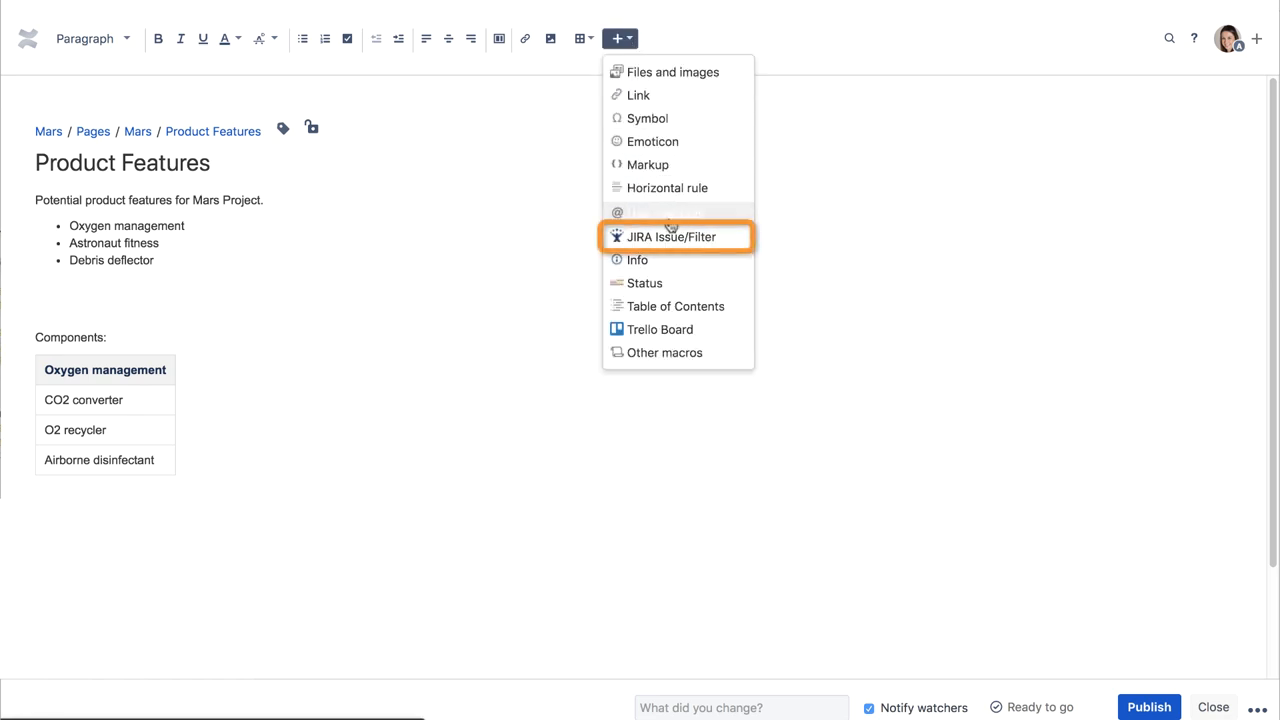
pyautogui.click(668, 236)
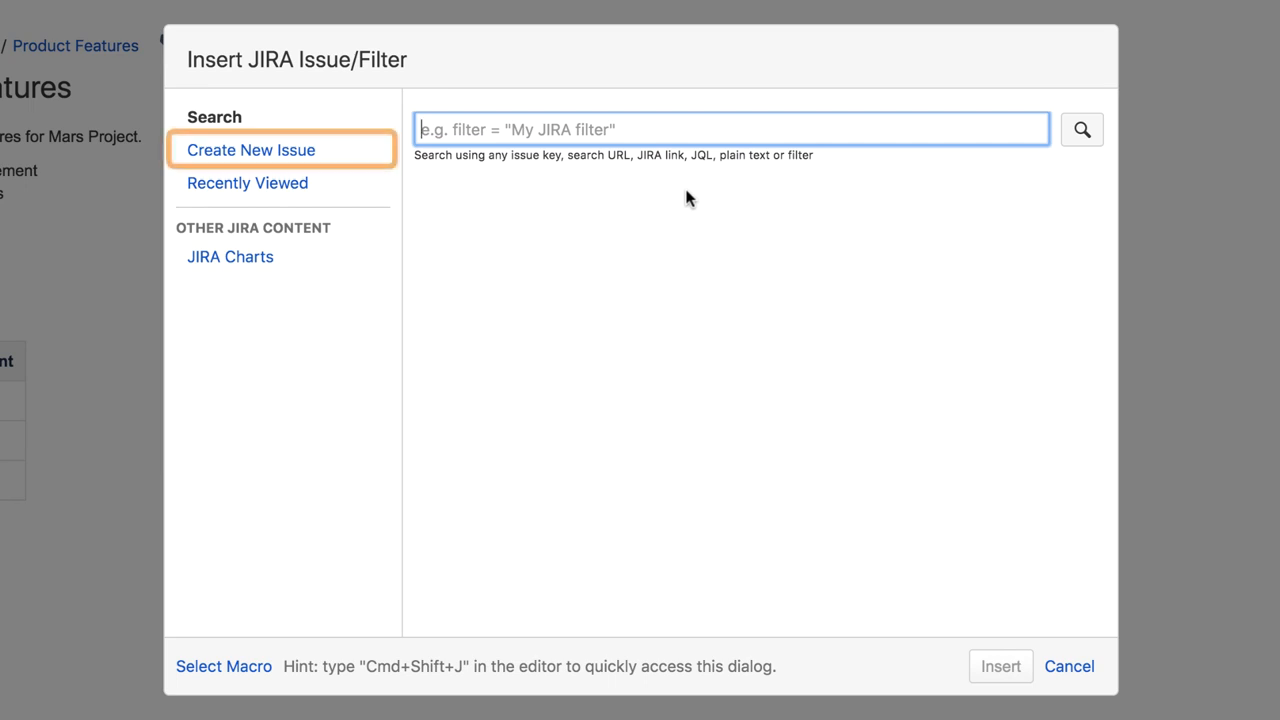
# Create a new Mars Epic with summary 'Oxy…', description 'Epic for stories relating to Oxy…' and epic name 'Oxygen m…'
pyautogui.click(250, 150)
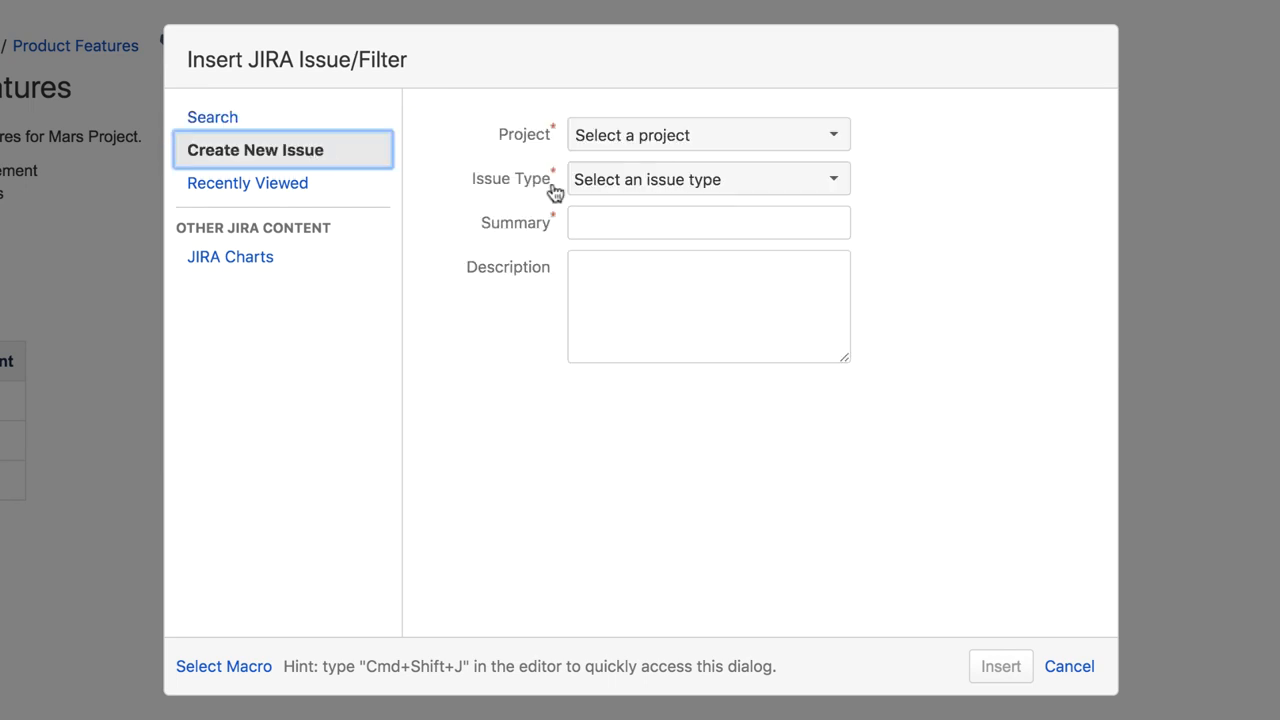
pyautogui.click(708, 134)
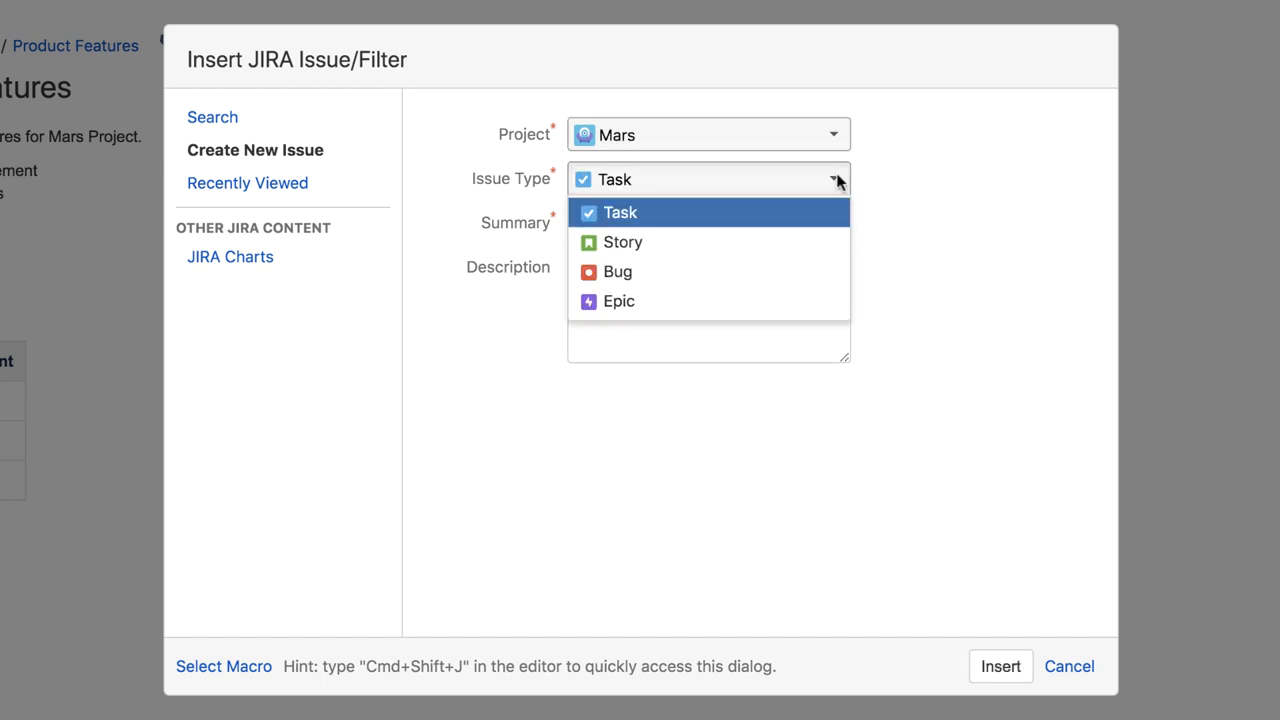
pyautogui.moveTo(772, 300)
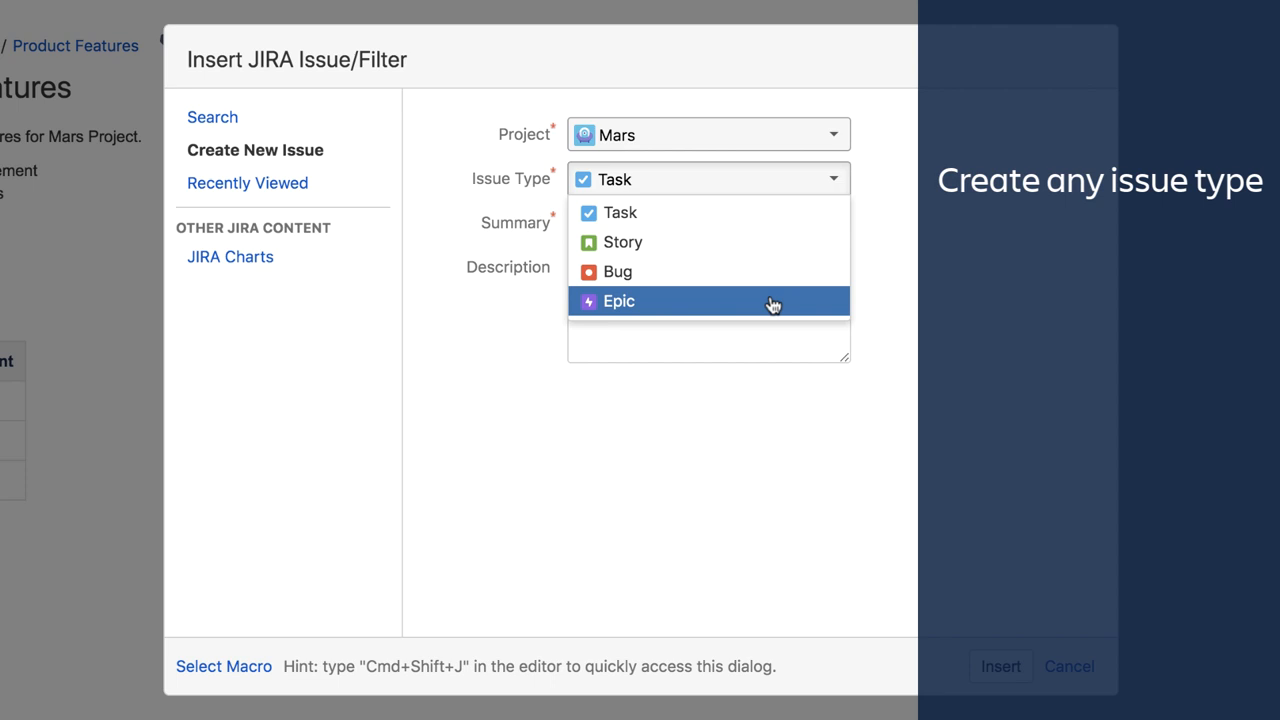
pyautogui.click(620, 300)
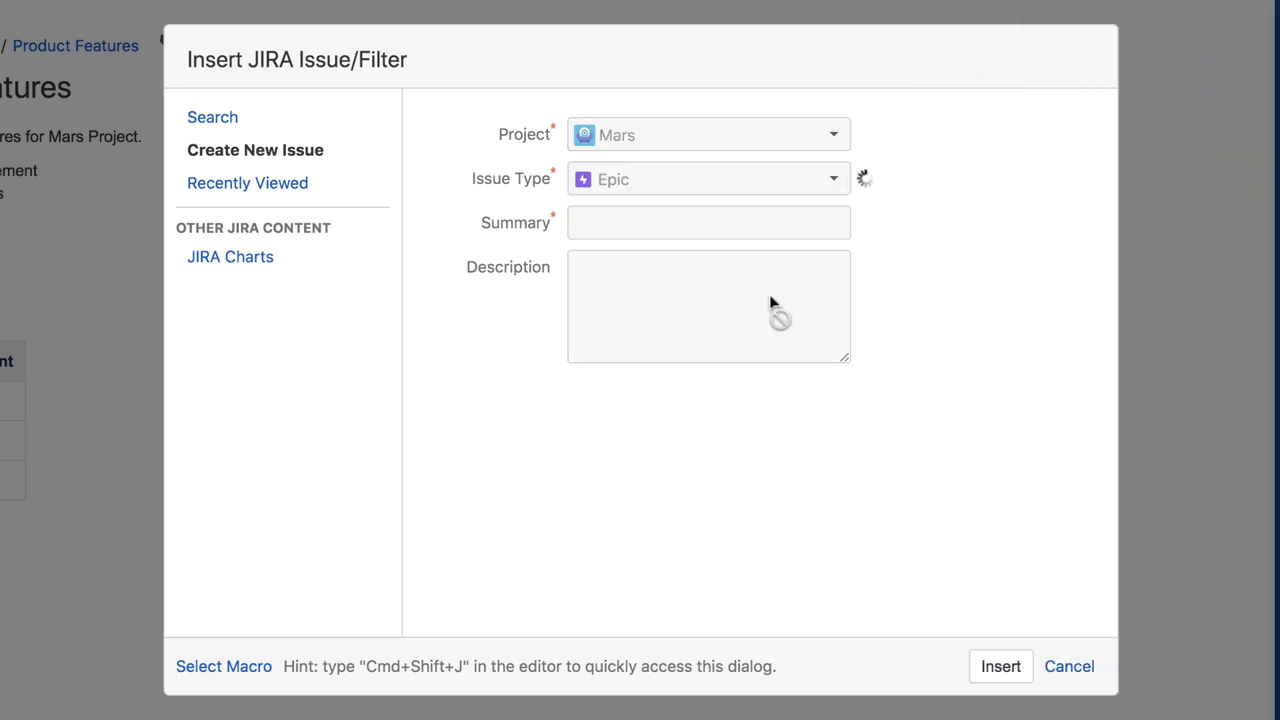
pyautogui.write('Oxy')
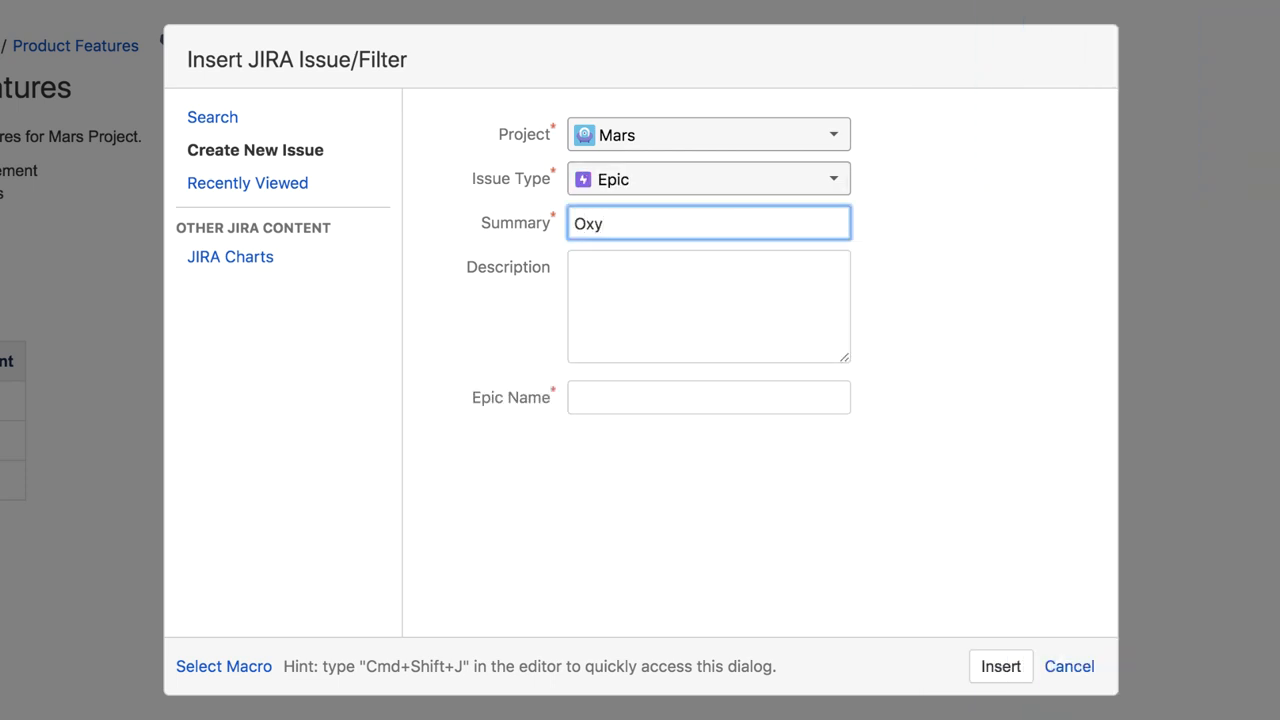
pyautogui.write('Epic for stories relating to Oxy')
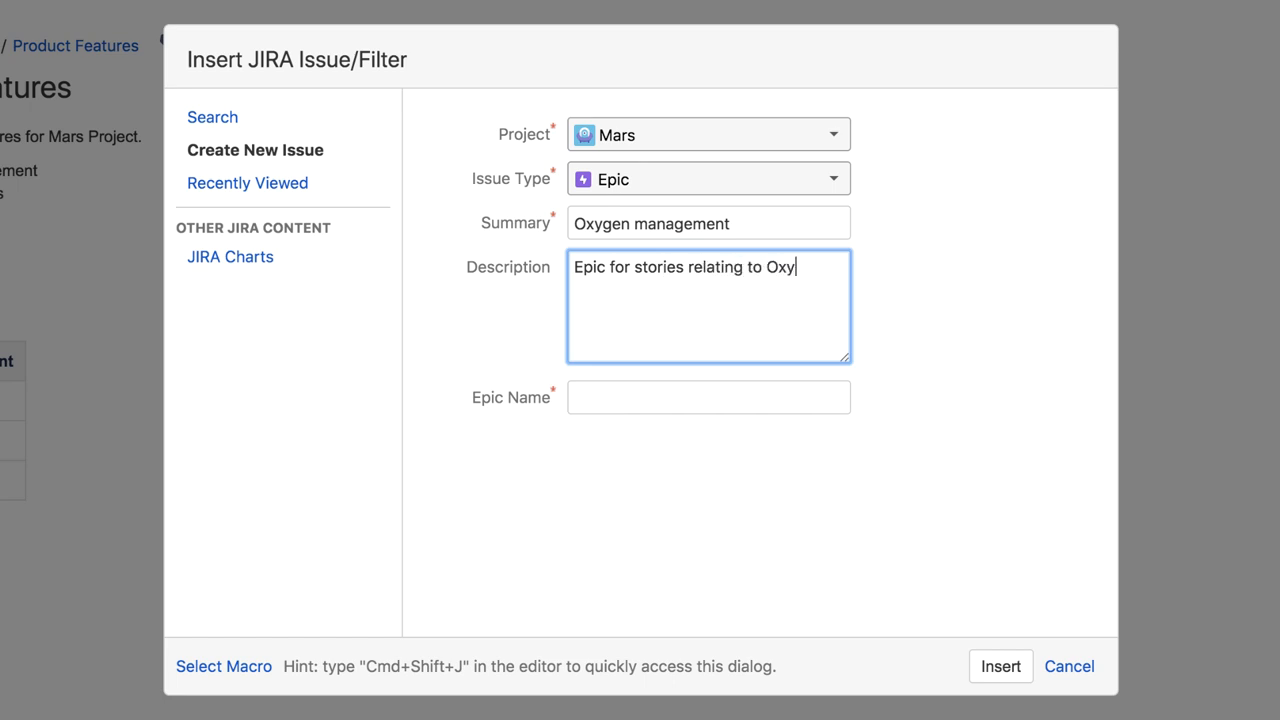
pyautogui.write('Oxygen m')
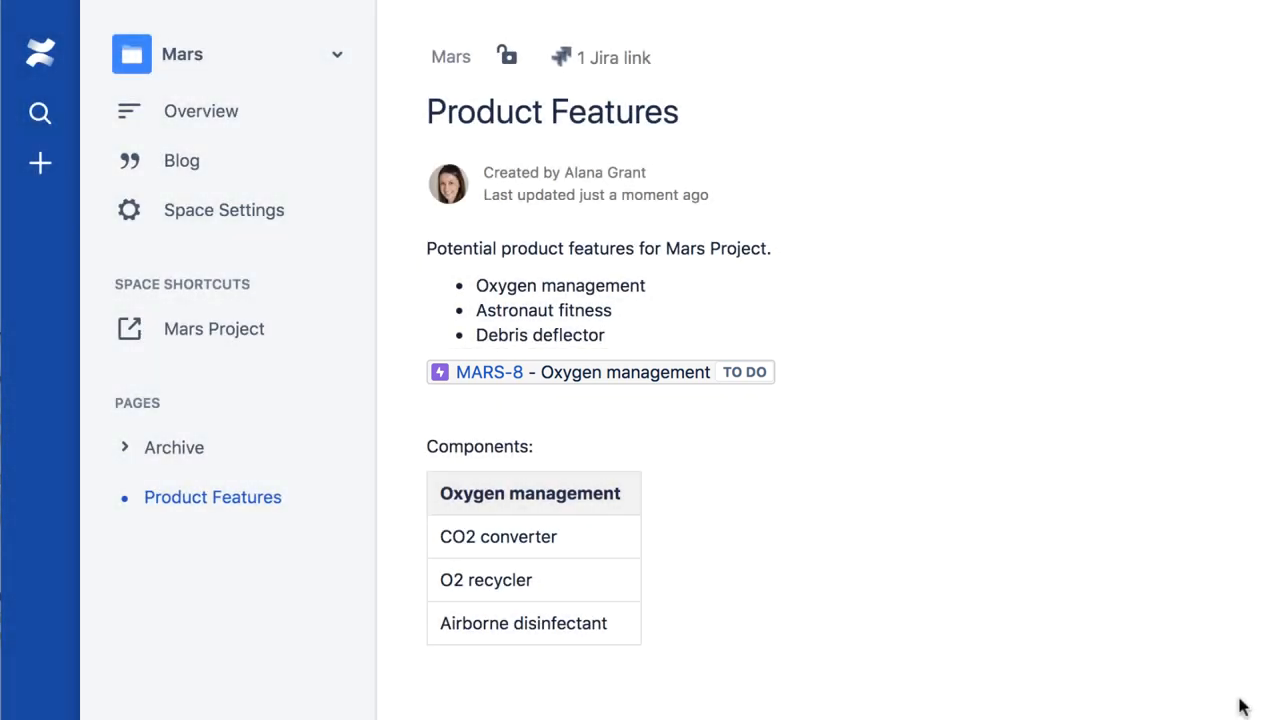
pyautogui.click(604, 56)
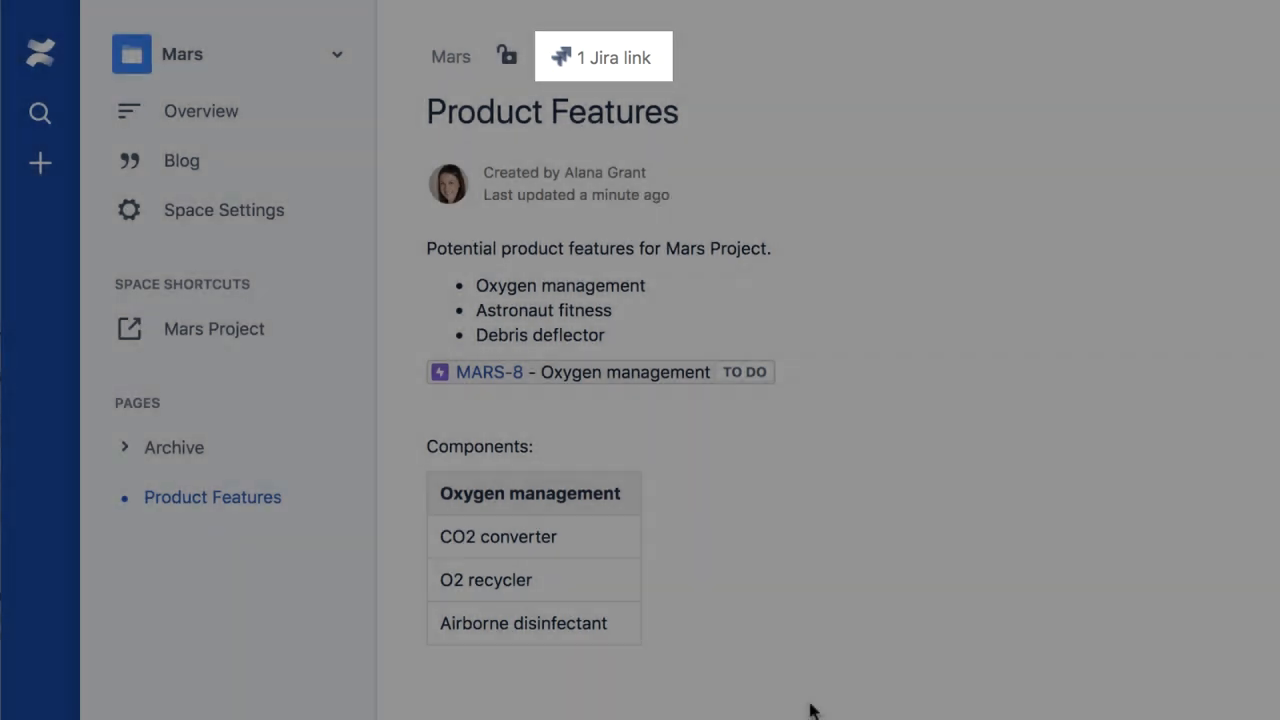
pyautogui.click(602, 56)
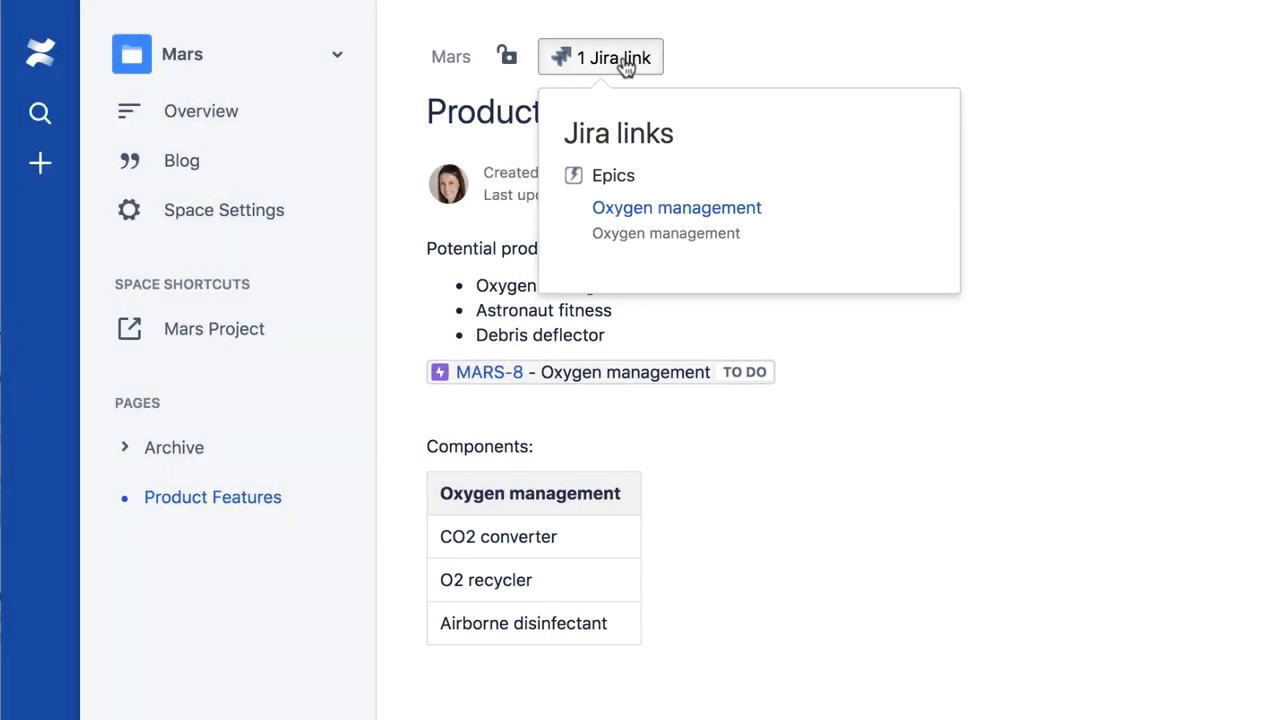
pyautogui.click(704, 400)
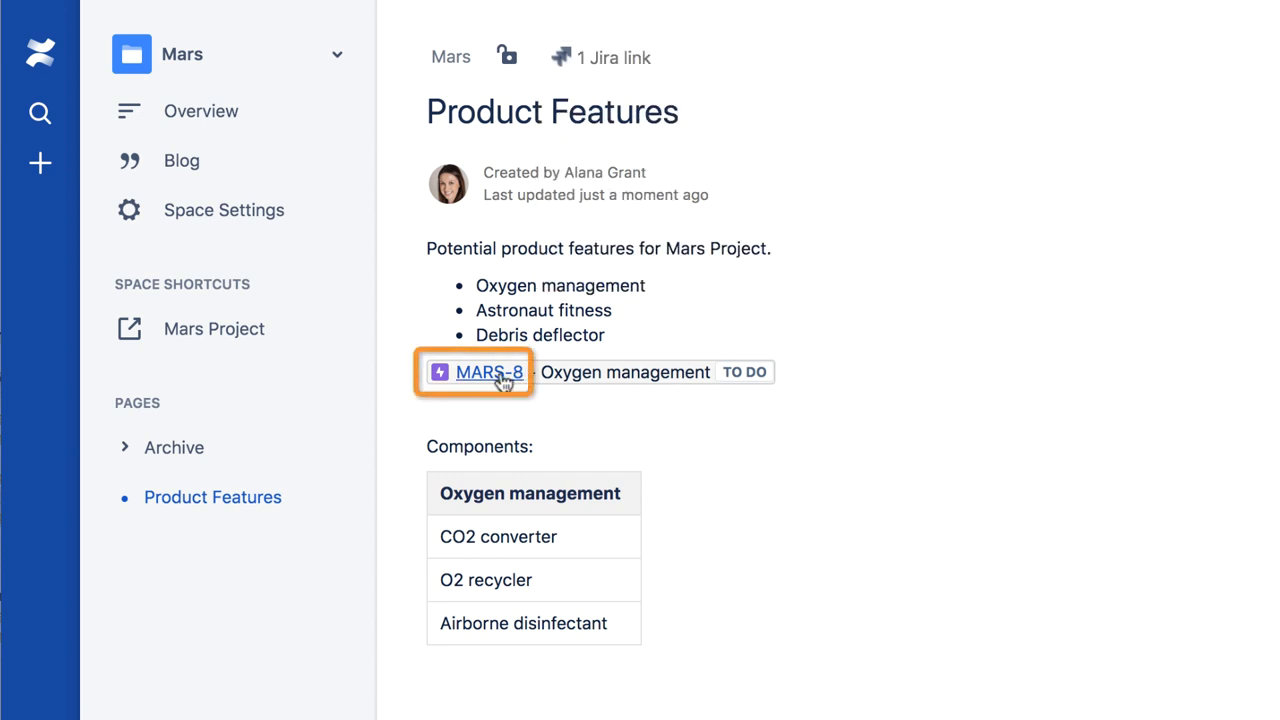
# View the MARS-8 epic in Jira, then return to the Product Features page
pyautogui.click(490, 374)
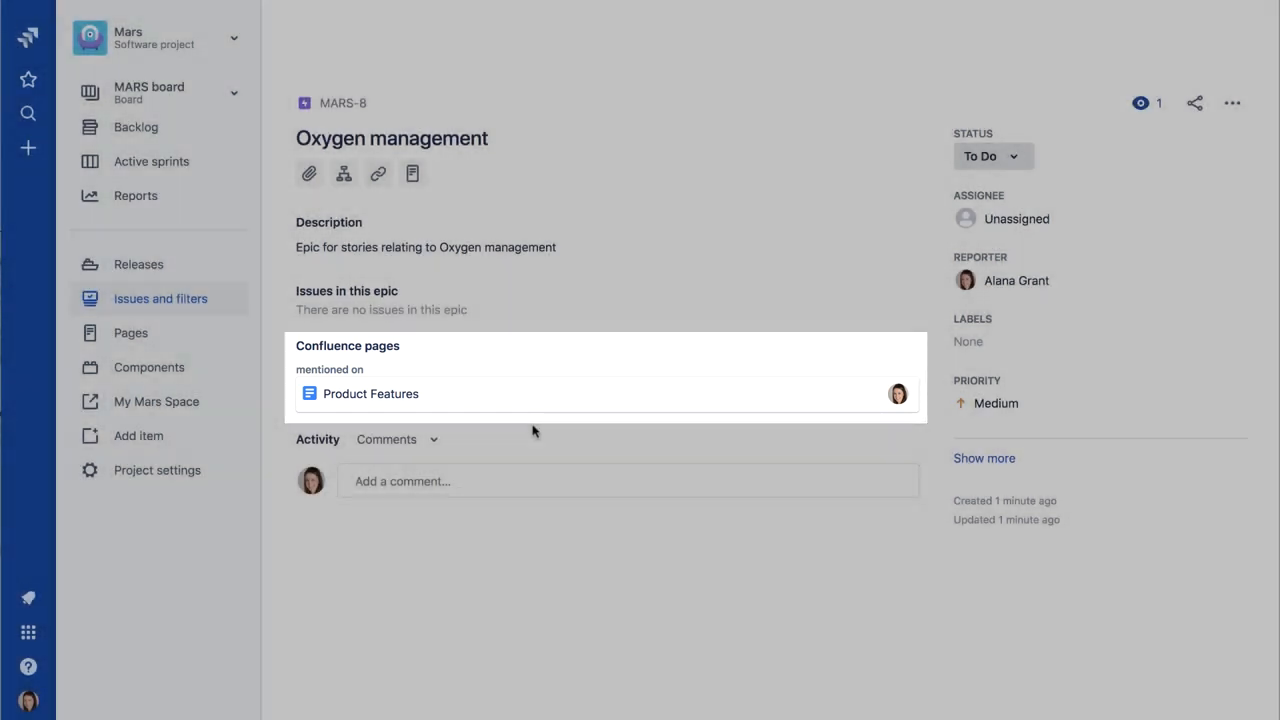
pyautogui.click(372, 394)
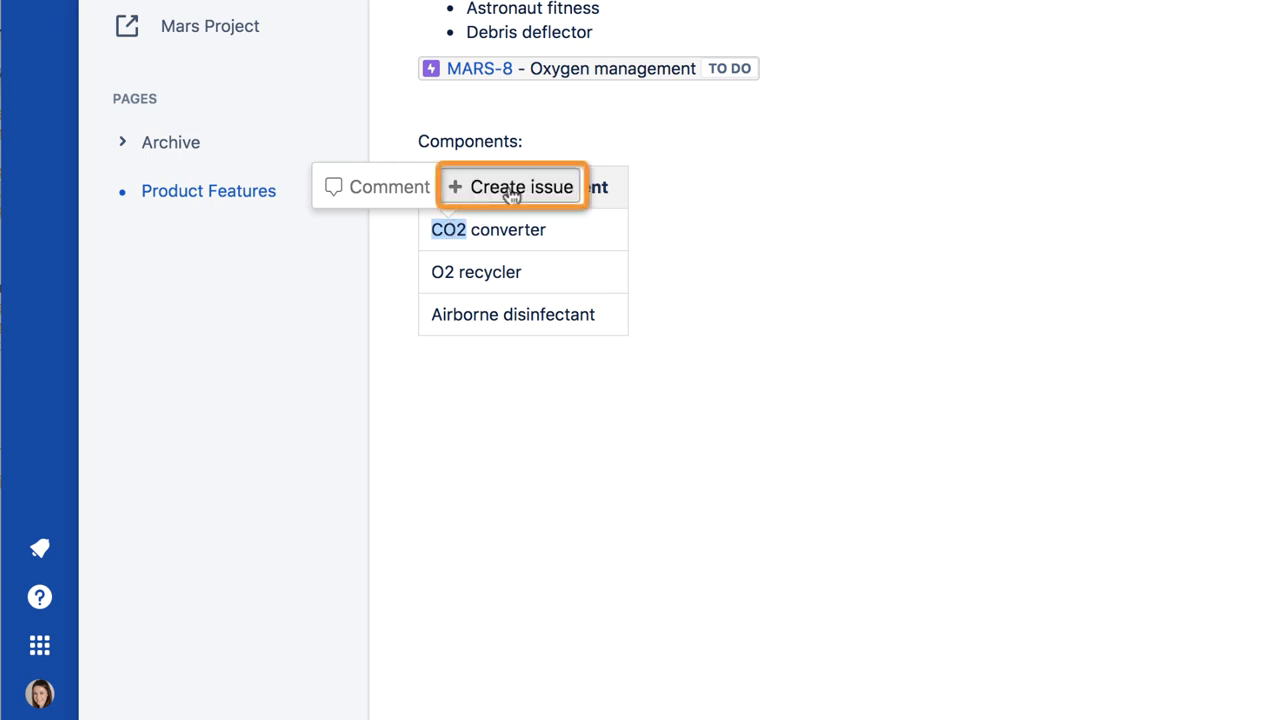
# Start creating Jira issues from every row of the Components table
pyautogui.click(512, 188)
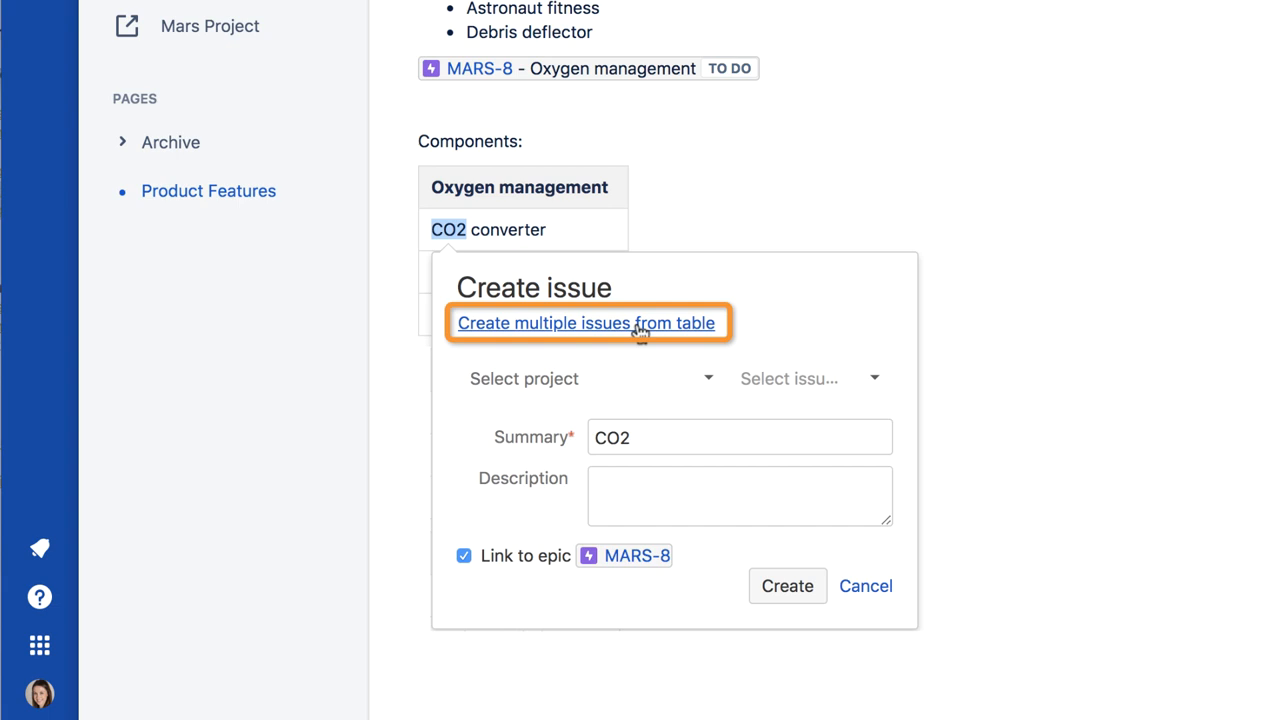
pyautogui.click(588, 324)
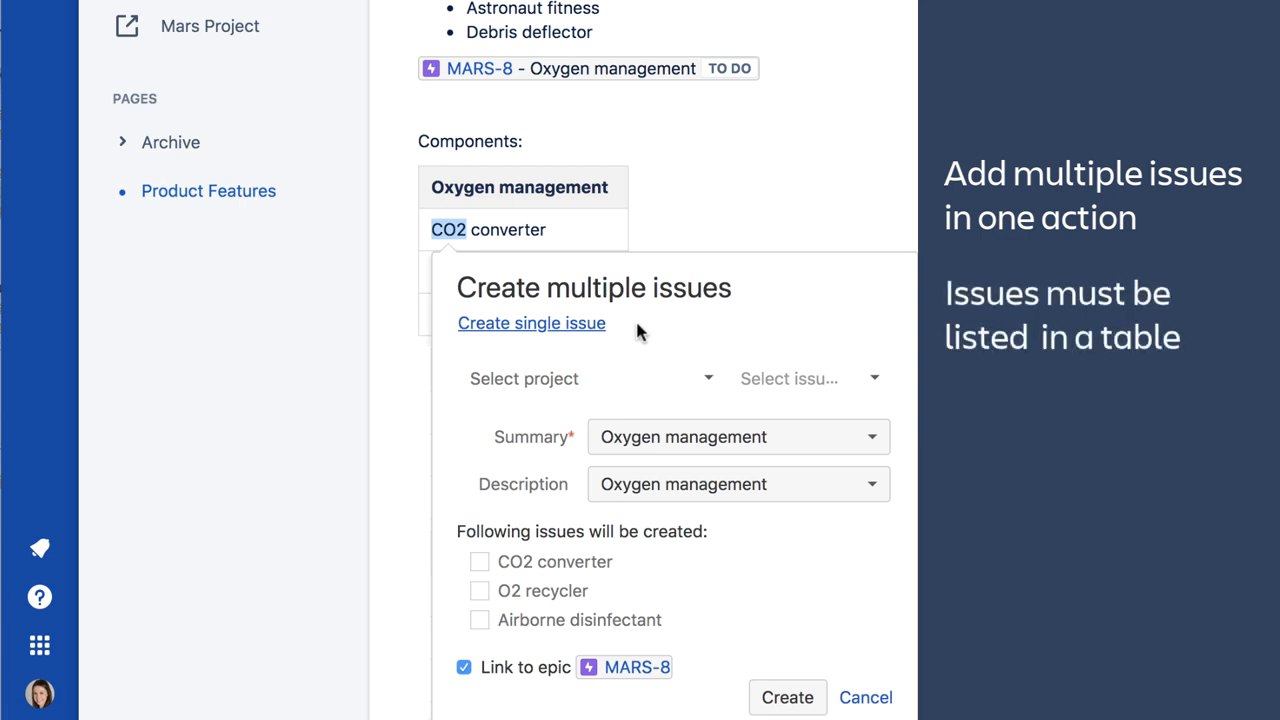
# Create the three table-row stories in the Mars project, linked to epic MARS-8
pyautogui.click(588, 378)
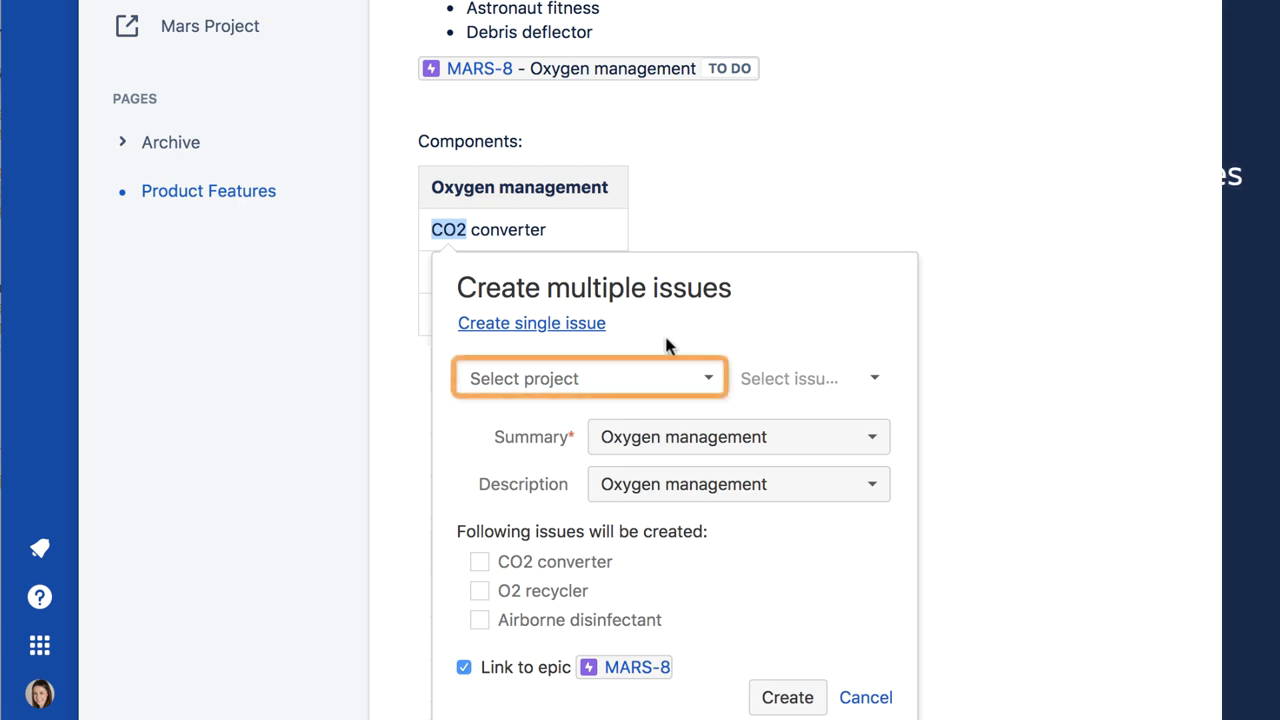
pyautogui.click(588, 378)
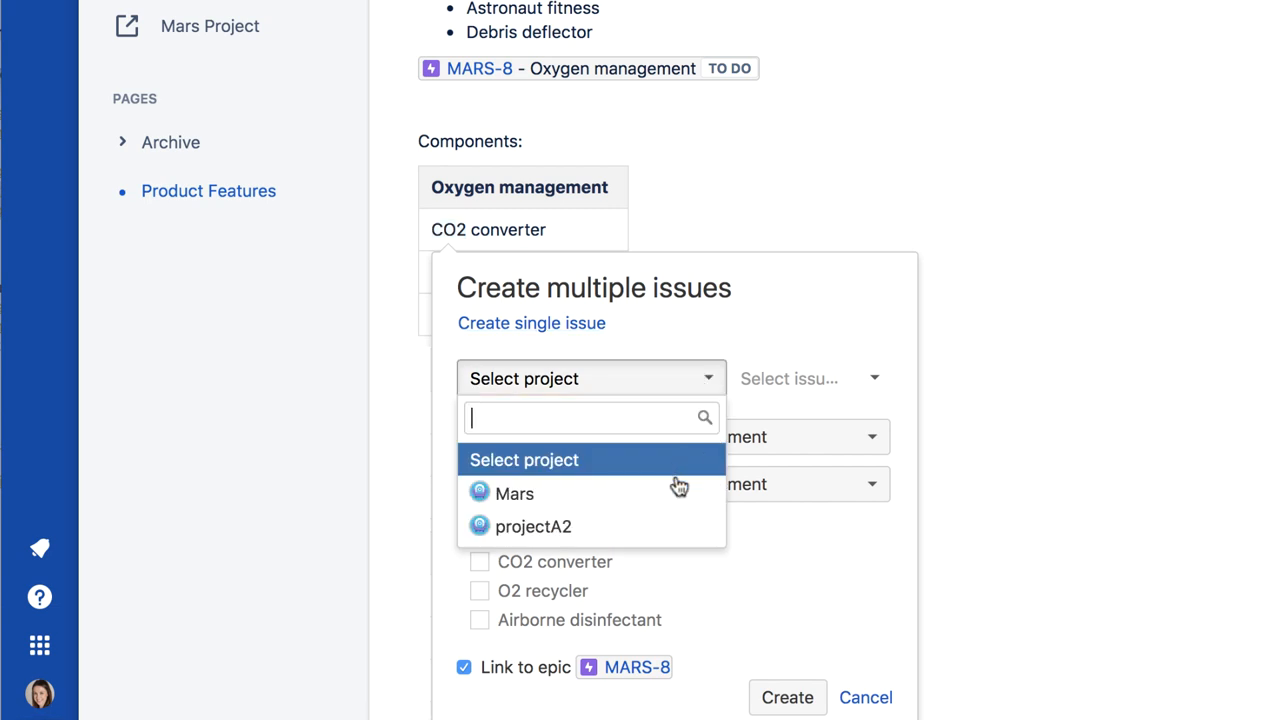
pyautogui.click(514, 494)
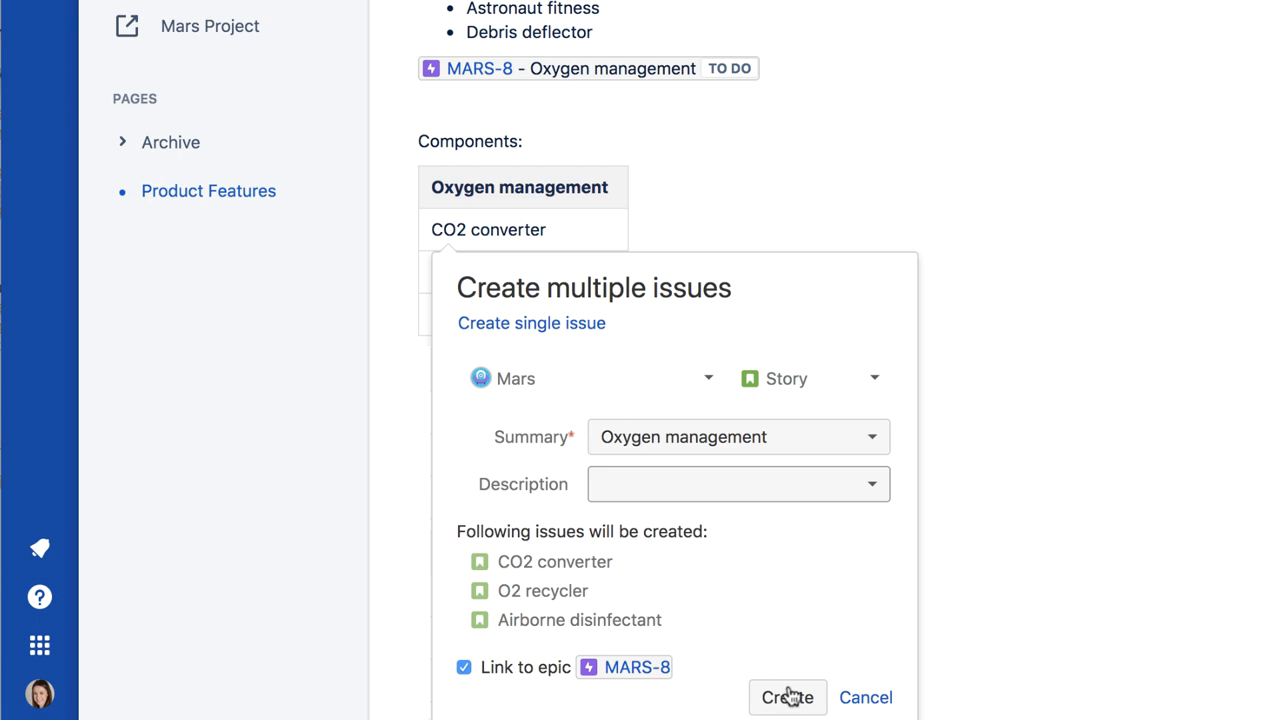
pyautogui.click(788, 696)
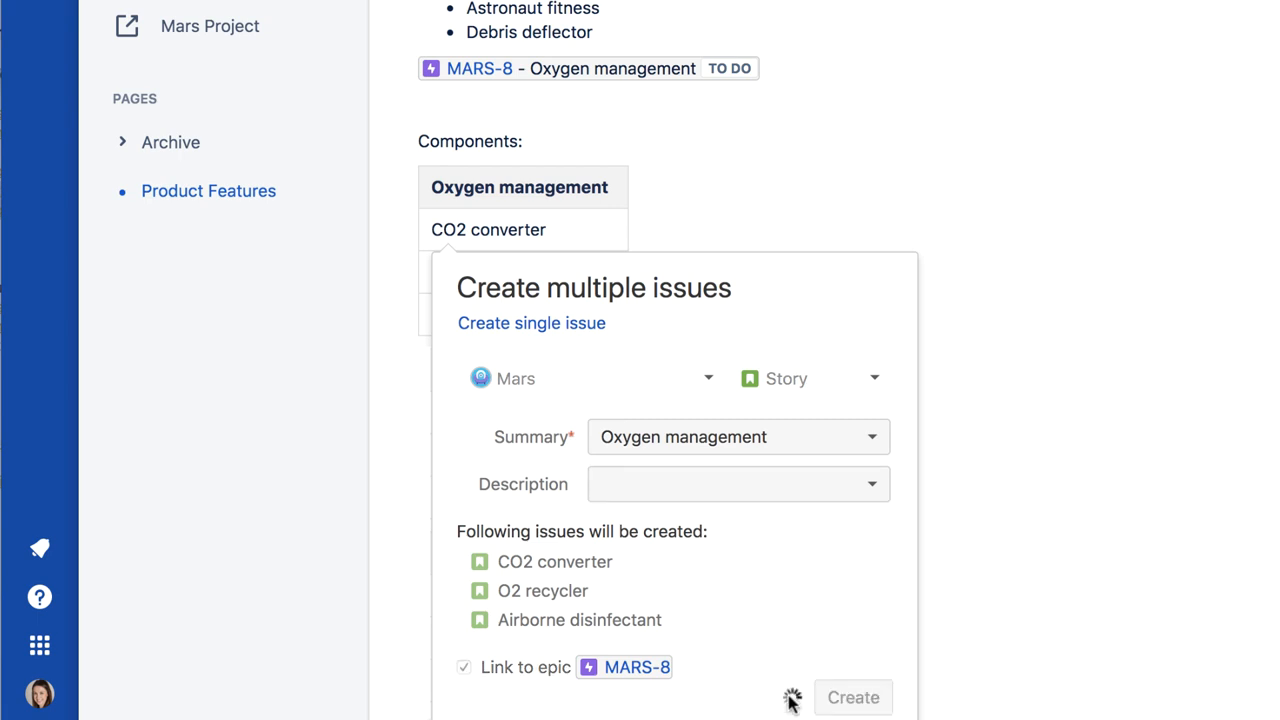
# List the page's Jira links and open the MARS-11 Airborne disinfectant story
pyautogui.click(852, 696)
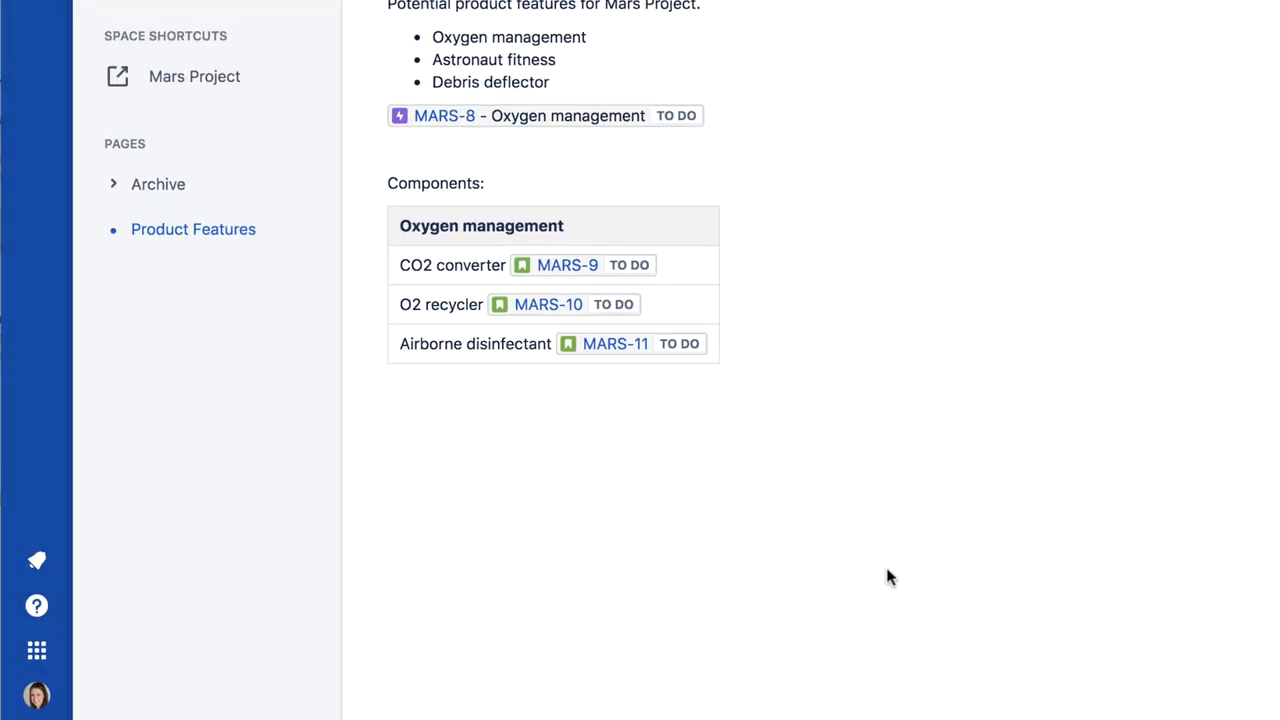
pyautogui.click(422, 40)
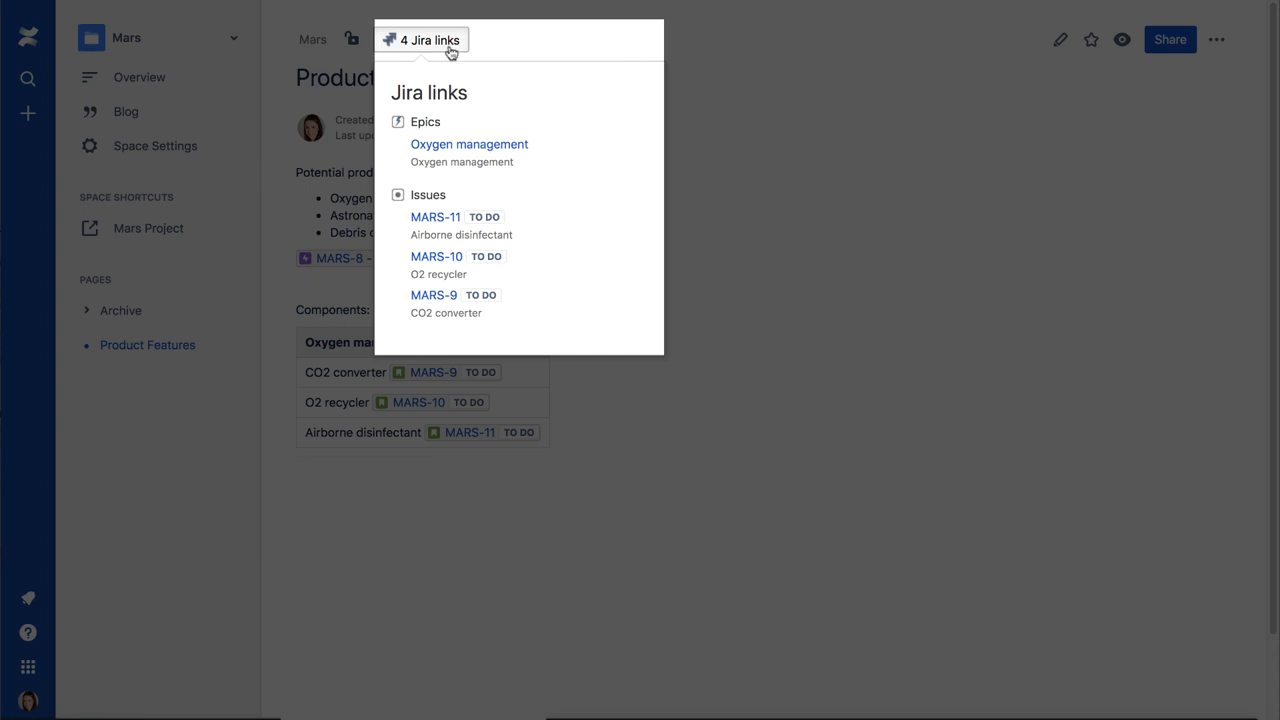
pyautogui.moveTo(438, 224)
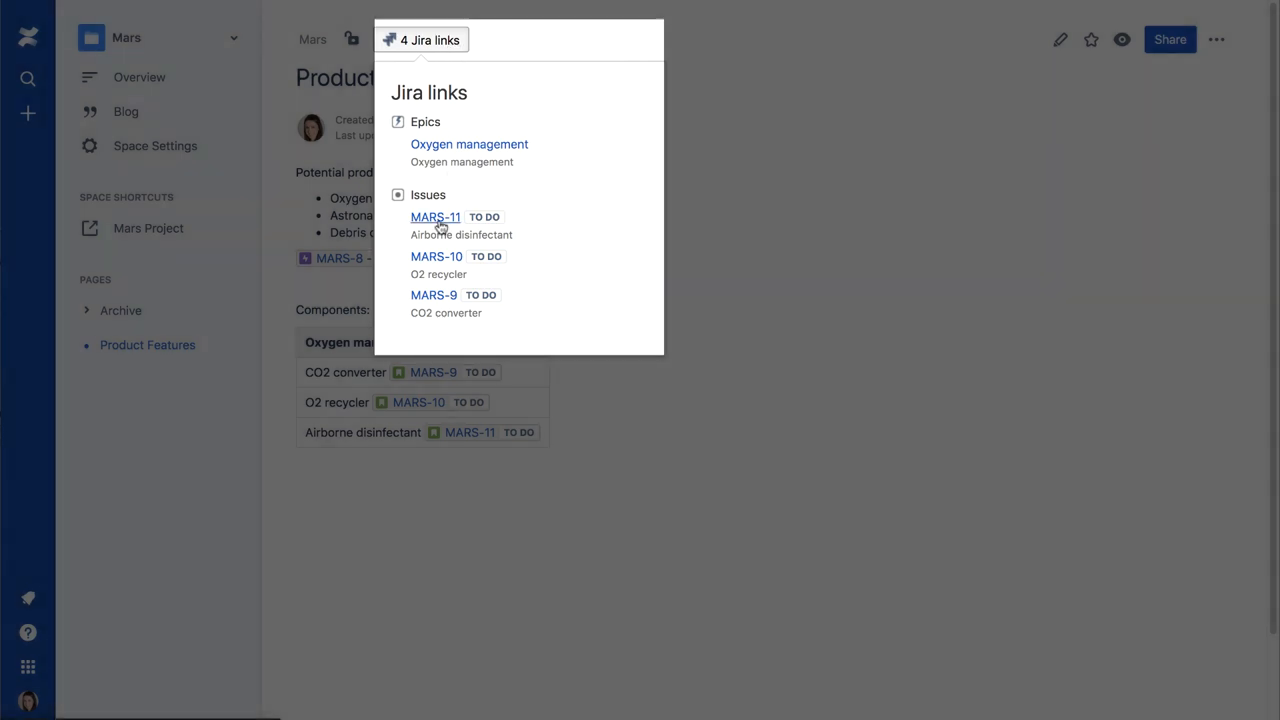
pyautogui.click(436, 216)
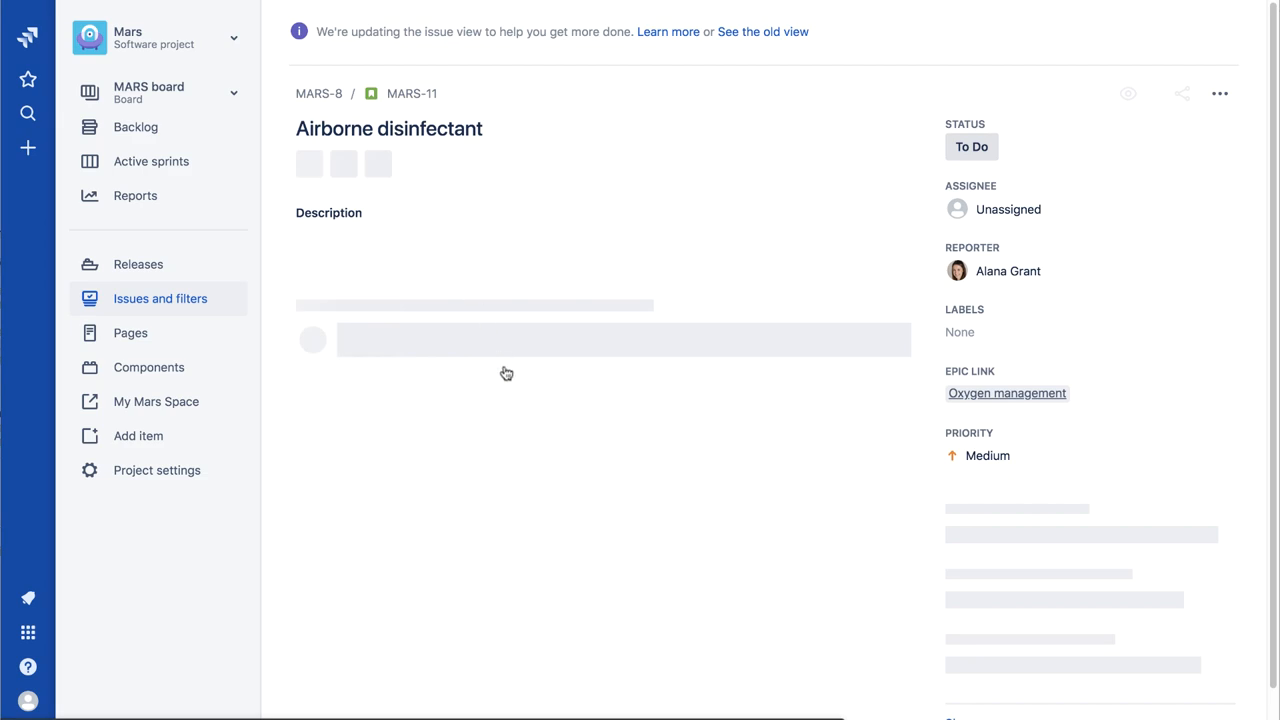